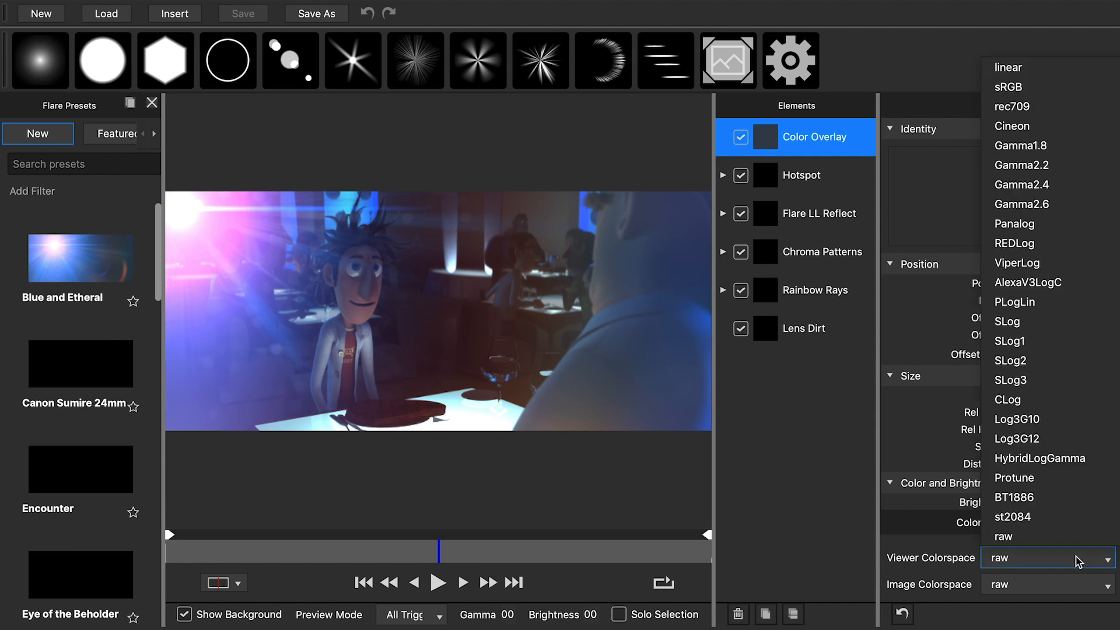
# Keep the viewer colorspace on sRGB and choose ViperLog as the image colorspace
pyautogui.click(1008, 67)
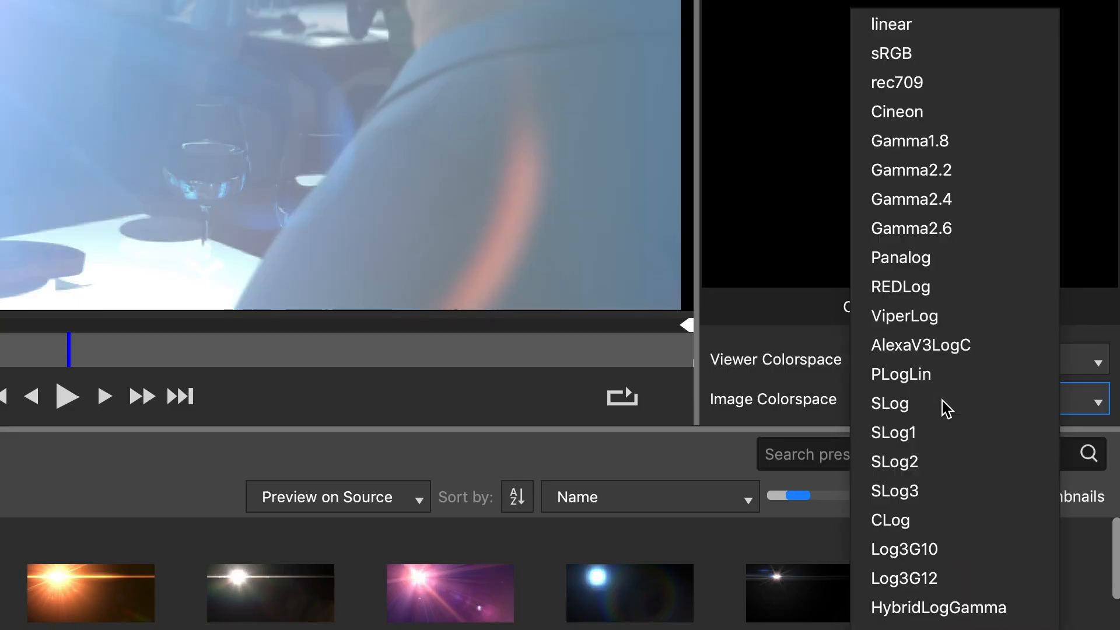
pyautogui.click(904, 315)
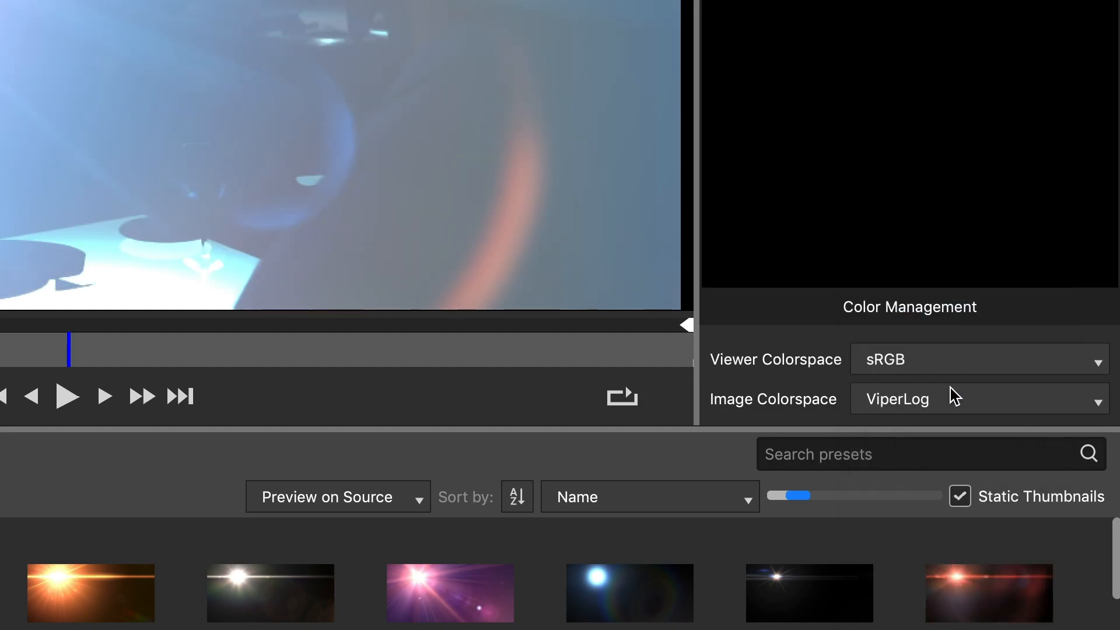
pyautogui.click(979, 359)
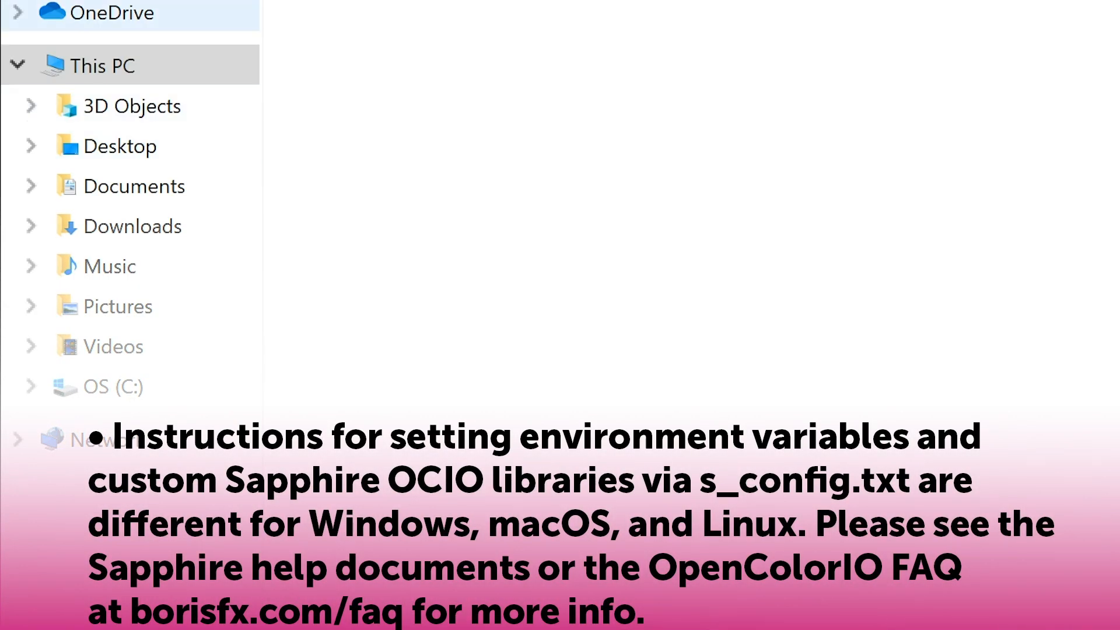
# From This PC properties, add an OCIO user environment variable with a C:\MY_P... config path
pyautogui.rightClick(104, 64)
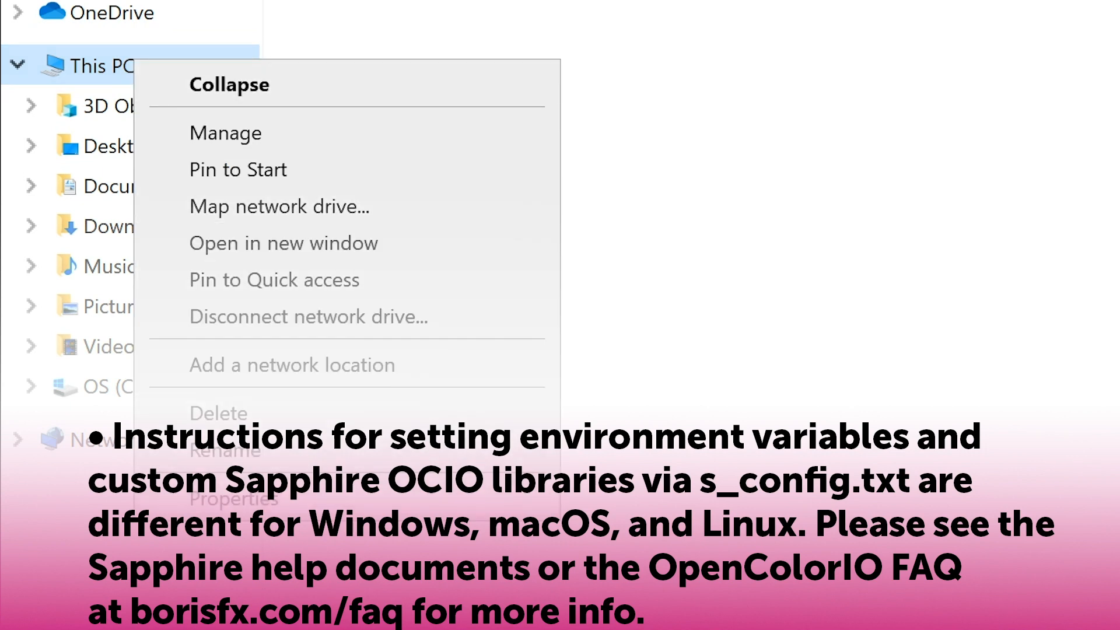
pyautogui.click(233, 497)
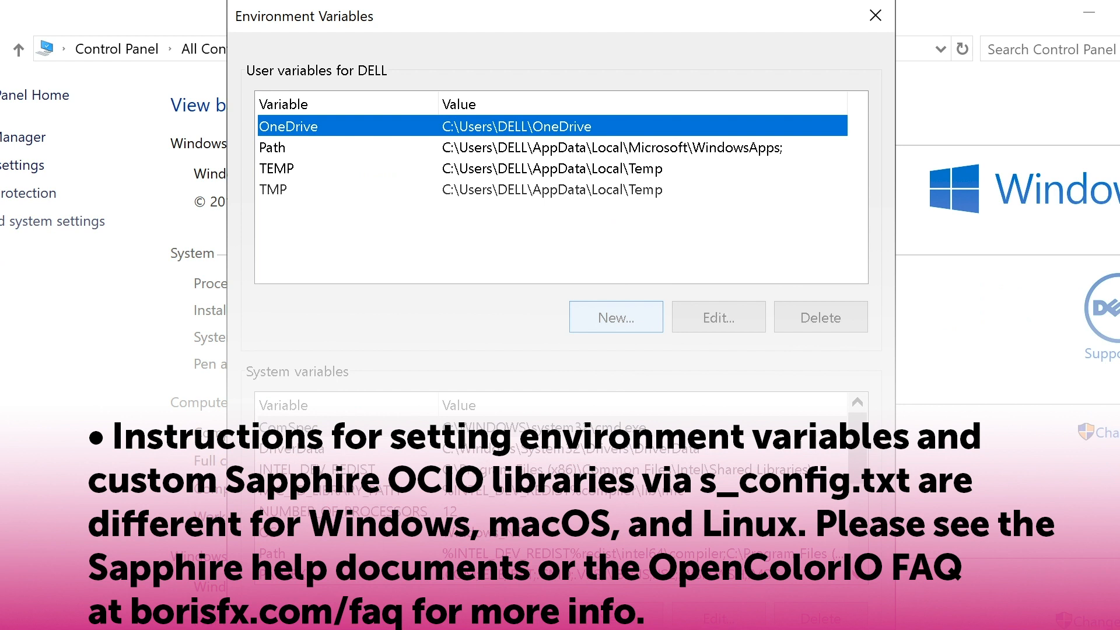
pyautogui.click(615, 317)
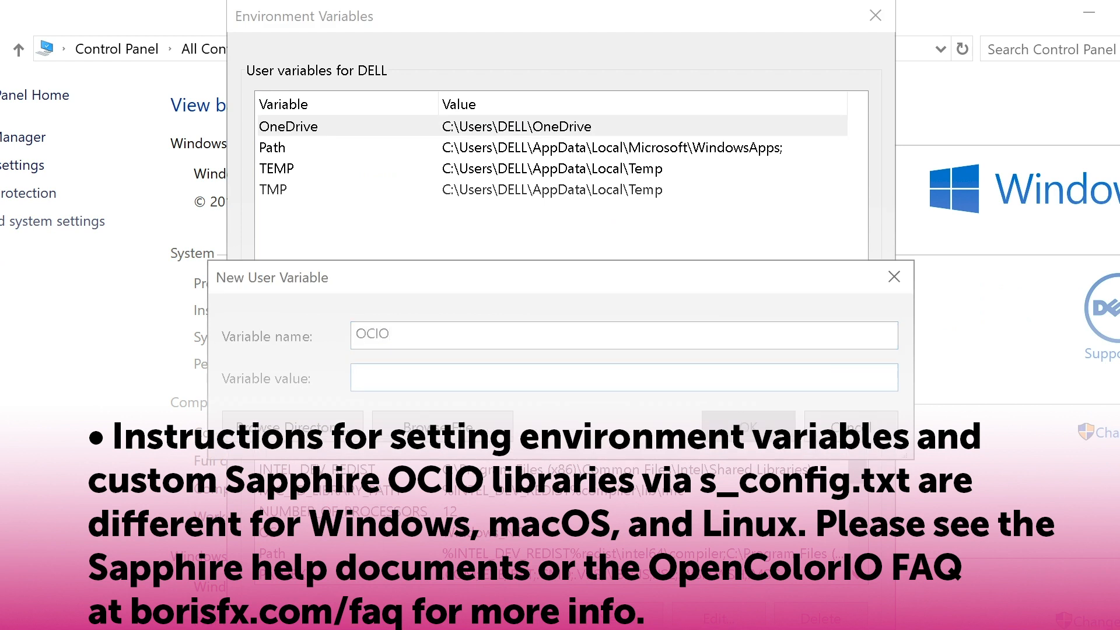
pyautogui.write('c:\\MY_P')
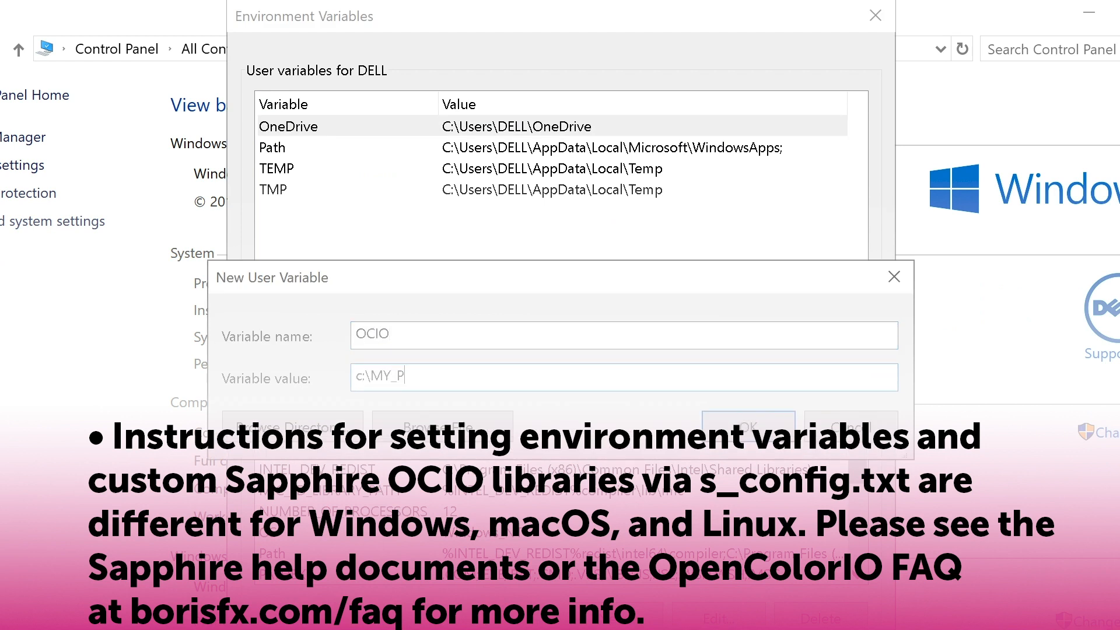
pyautogui.click(747, 427)
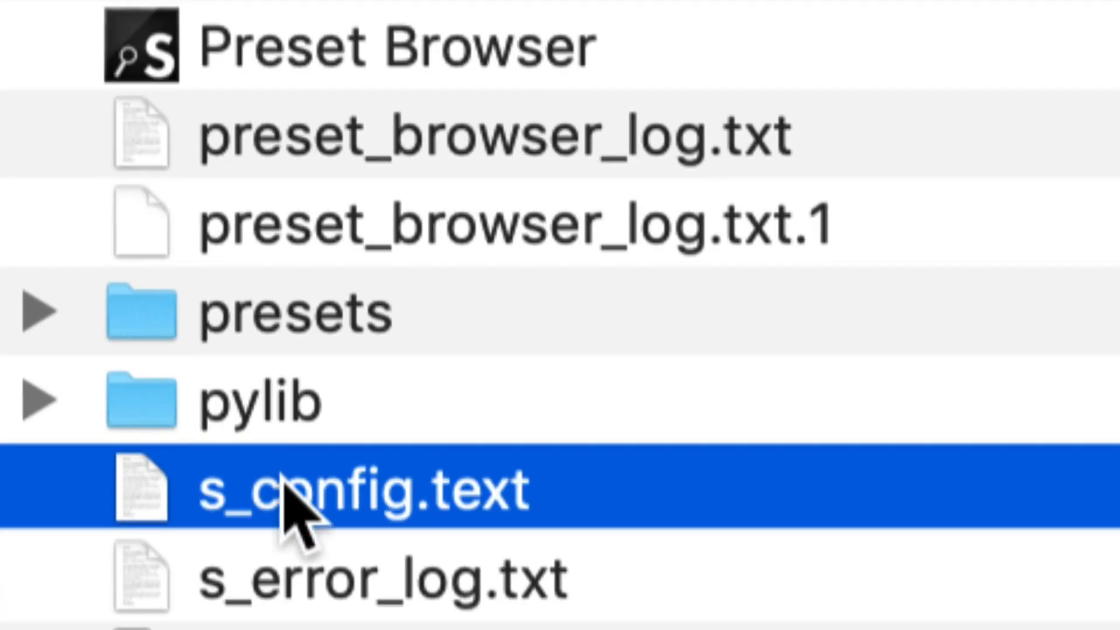
# Open s_config.text and enter C:\Program Files\GenArts\SapphireAE\ocio\config.ocio as the OCIO config
pyautogui.doubleClick(357, 490)
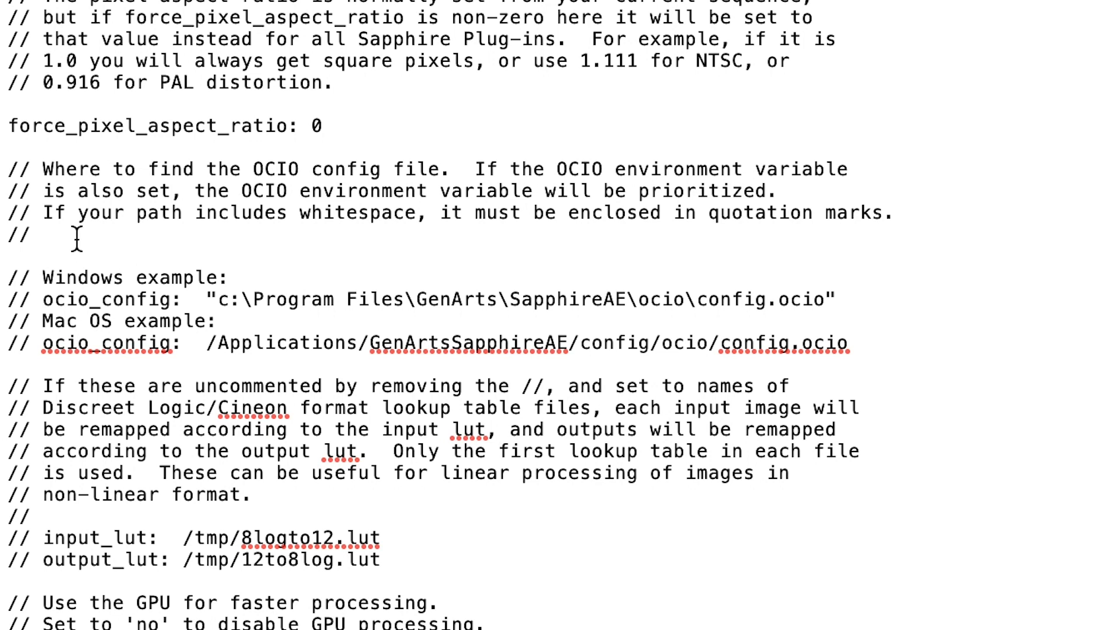
pyautogui.write('c:\\Program Files\\GenArts\\SapphireAE\\ocio\\config.ocio')
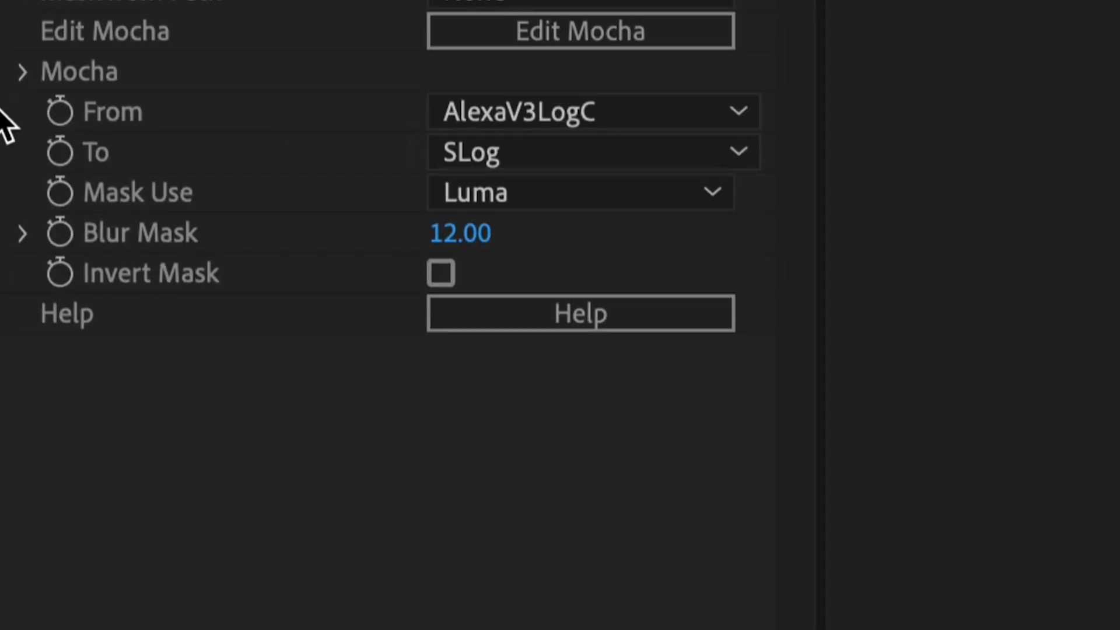
# Set S_OCIOTransform to convert from AlexaV3LogC to SLog in Effect Controls
pyautogui.click(591, 111)
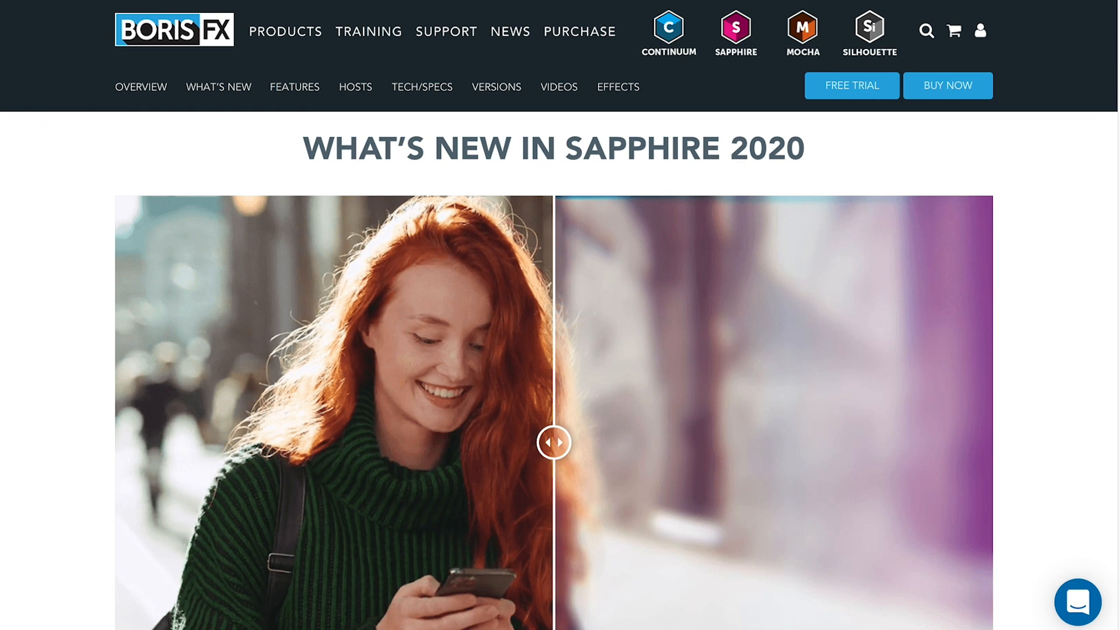
# Scroll What's New in Sapphire 2020 to the OCIO support section and open Learn More
pyautogui.scroll(-3)
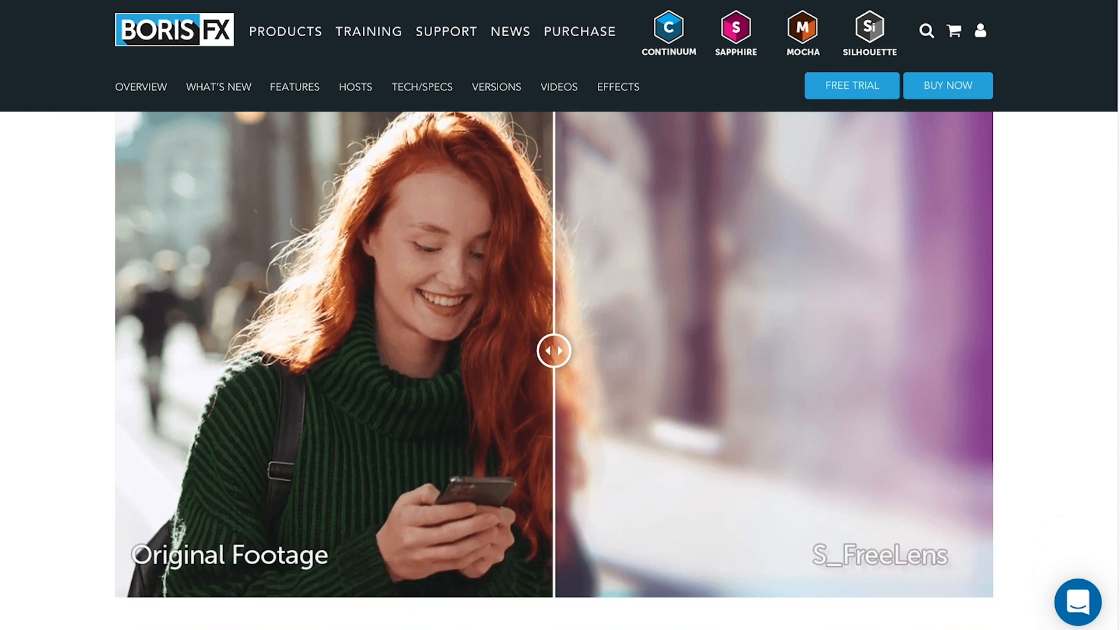
pyautogui.scroll(-3)
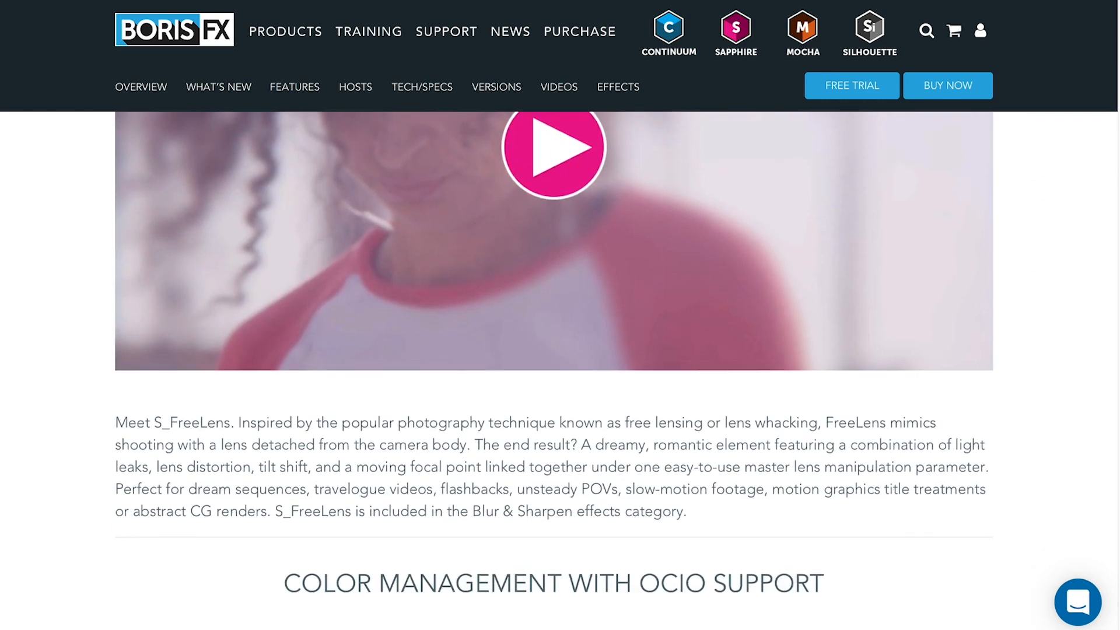
pyautogui.scroll(-3)
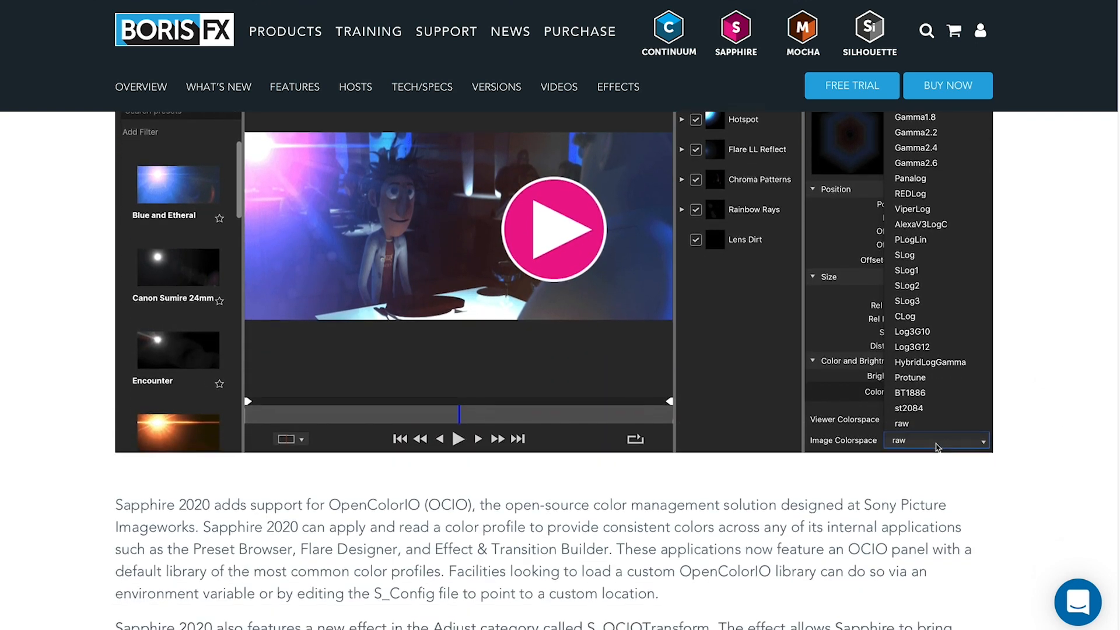
pyautogui.scroll(-3)
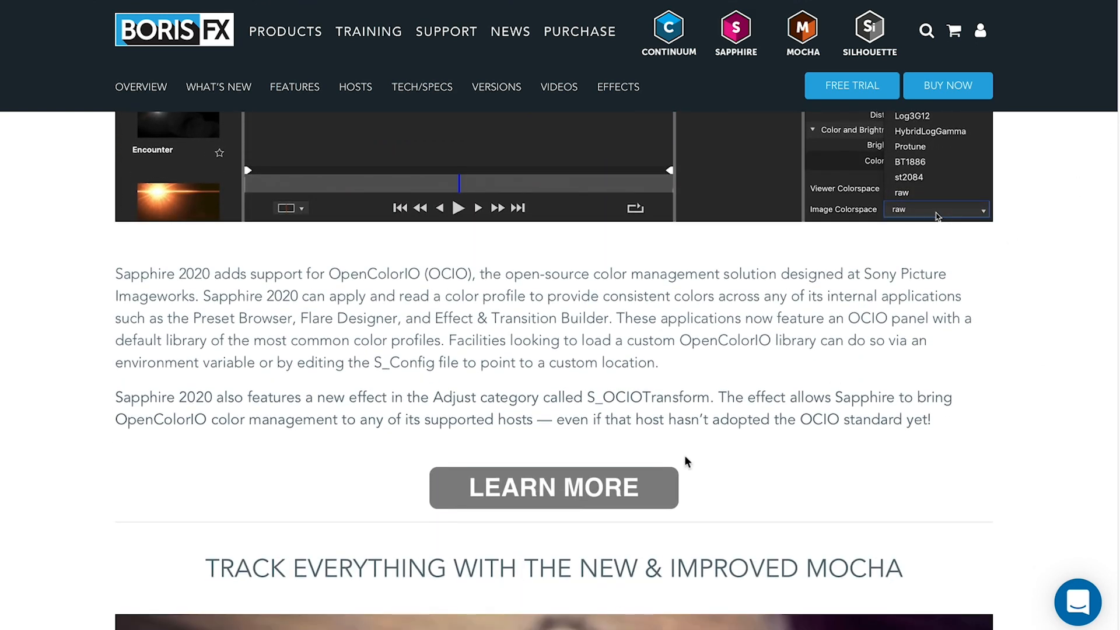
pyautogui.click(553, 487)
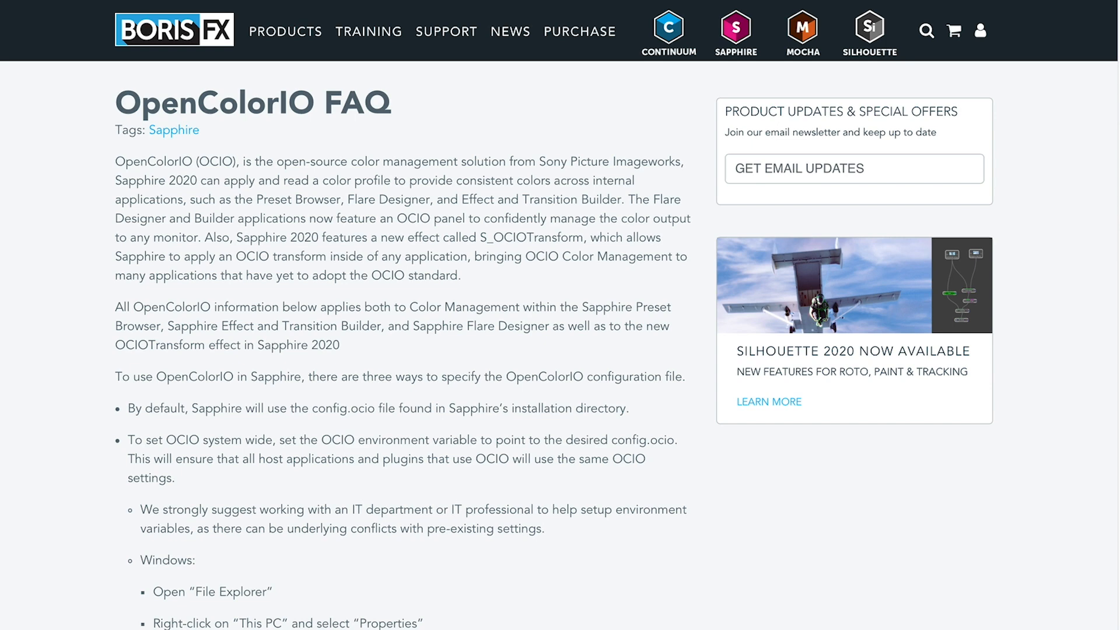
# Scroll the OpenColorIO FAQ down to the Windows environment variable steps
pyautogui.scroll(-3)
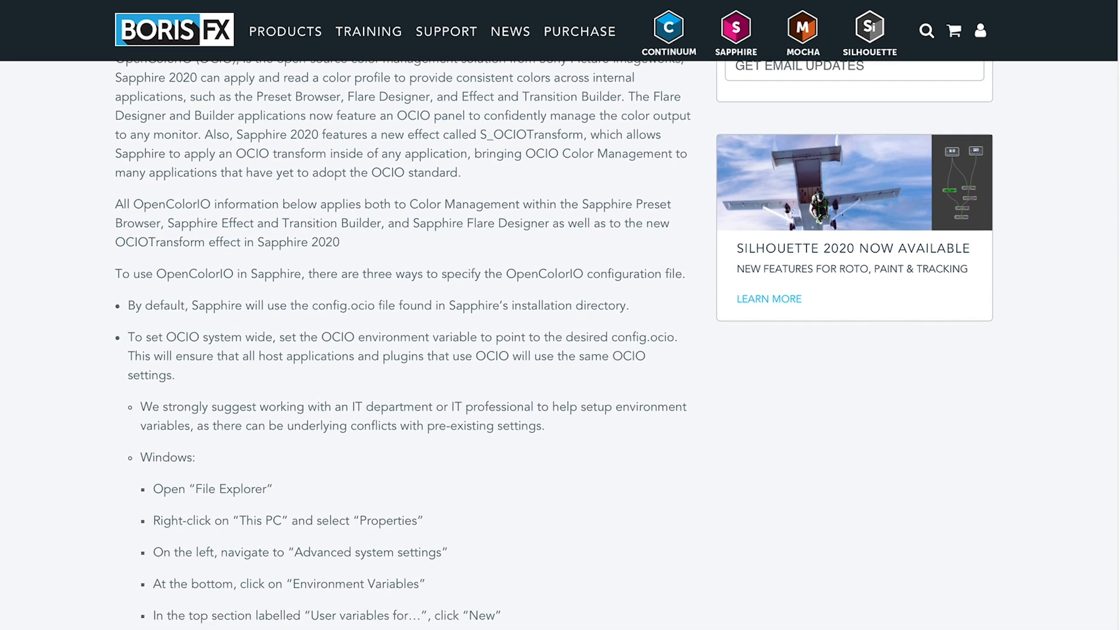